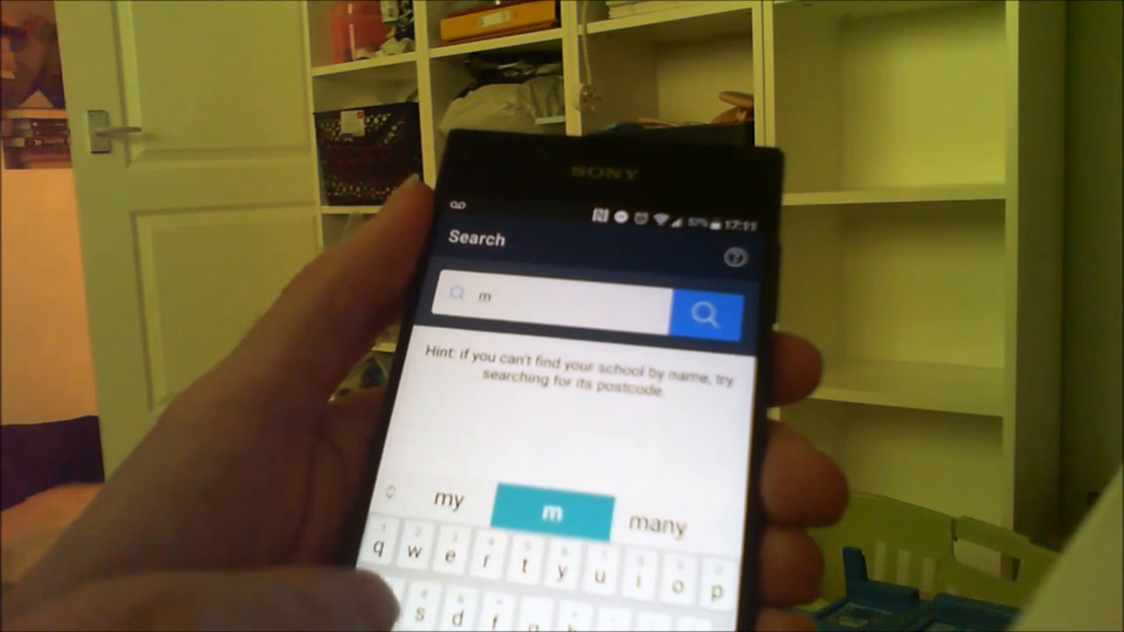
{"action": "type", "text": "arr"}
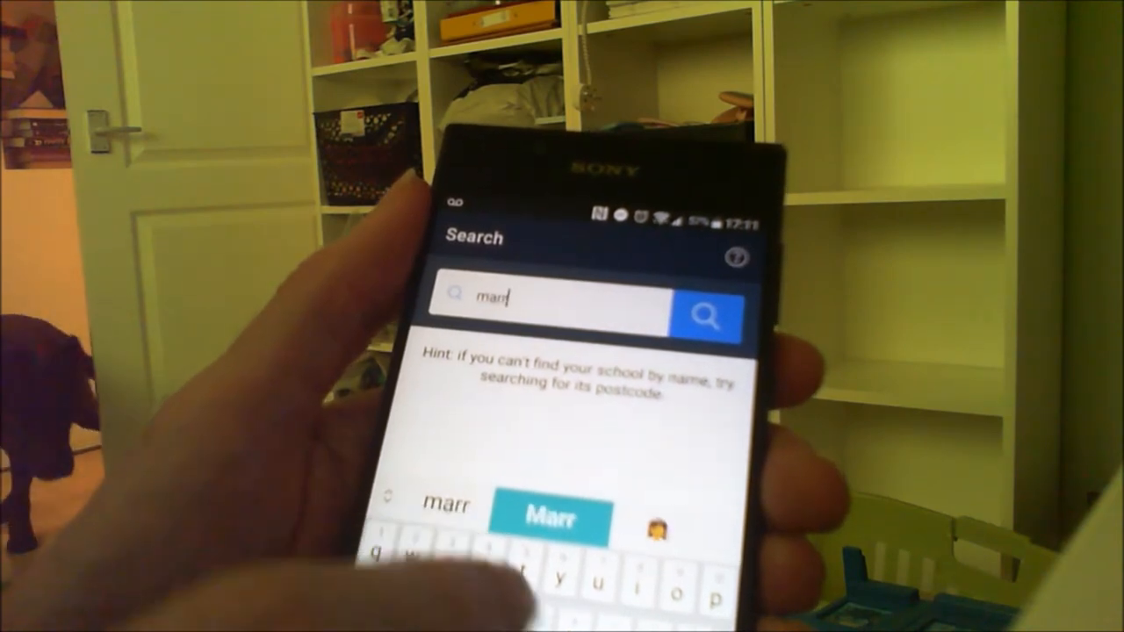